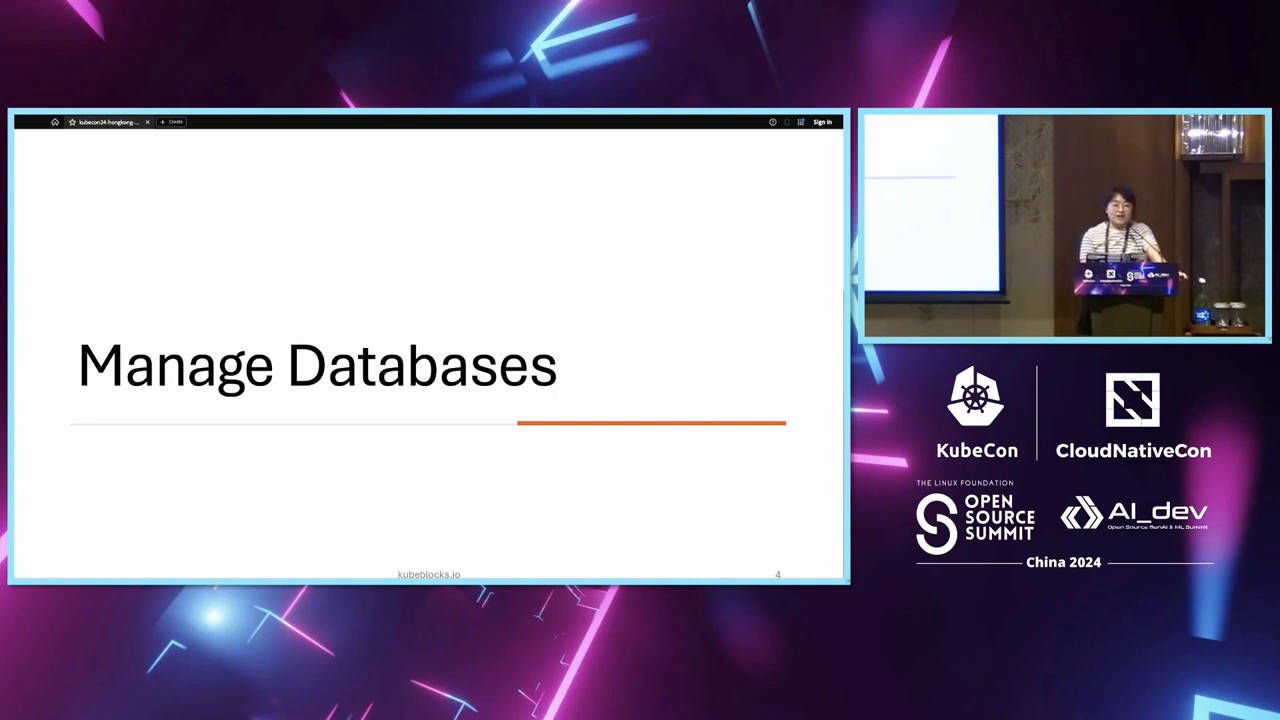
key(Right)
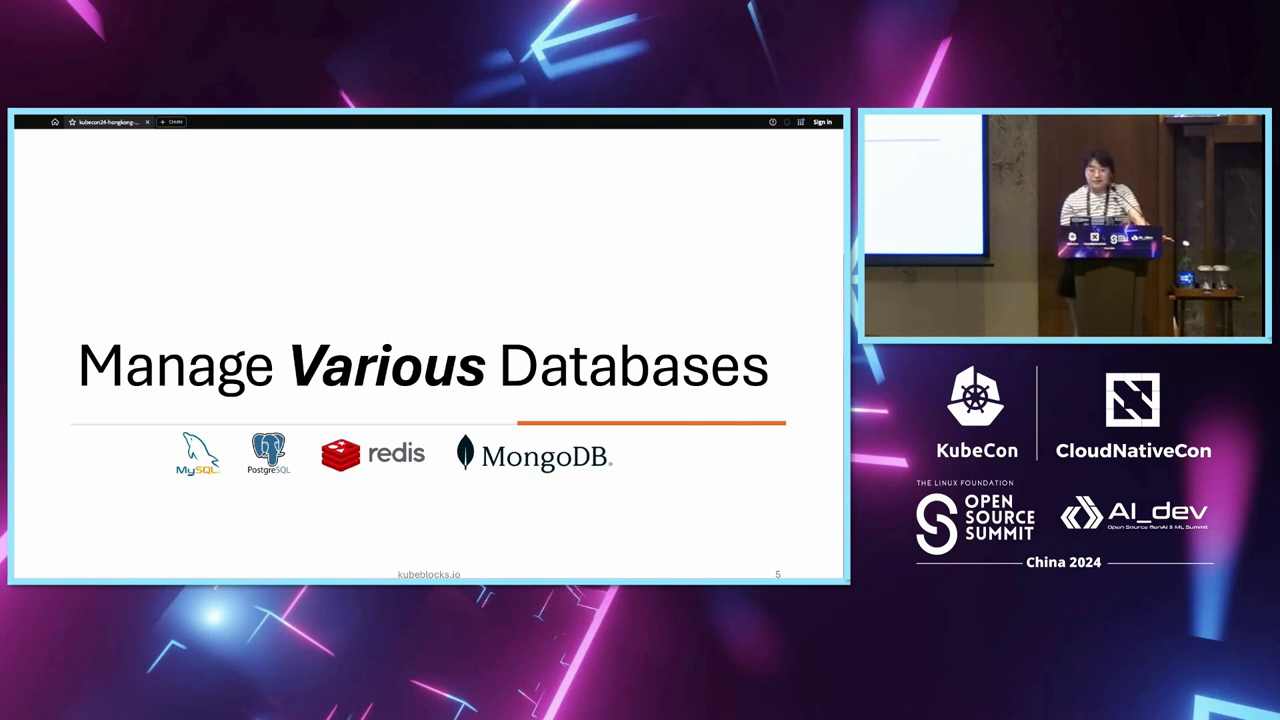
key(right)
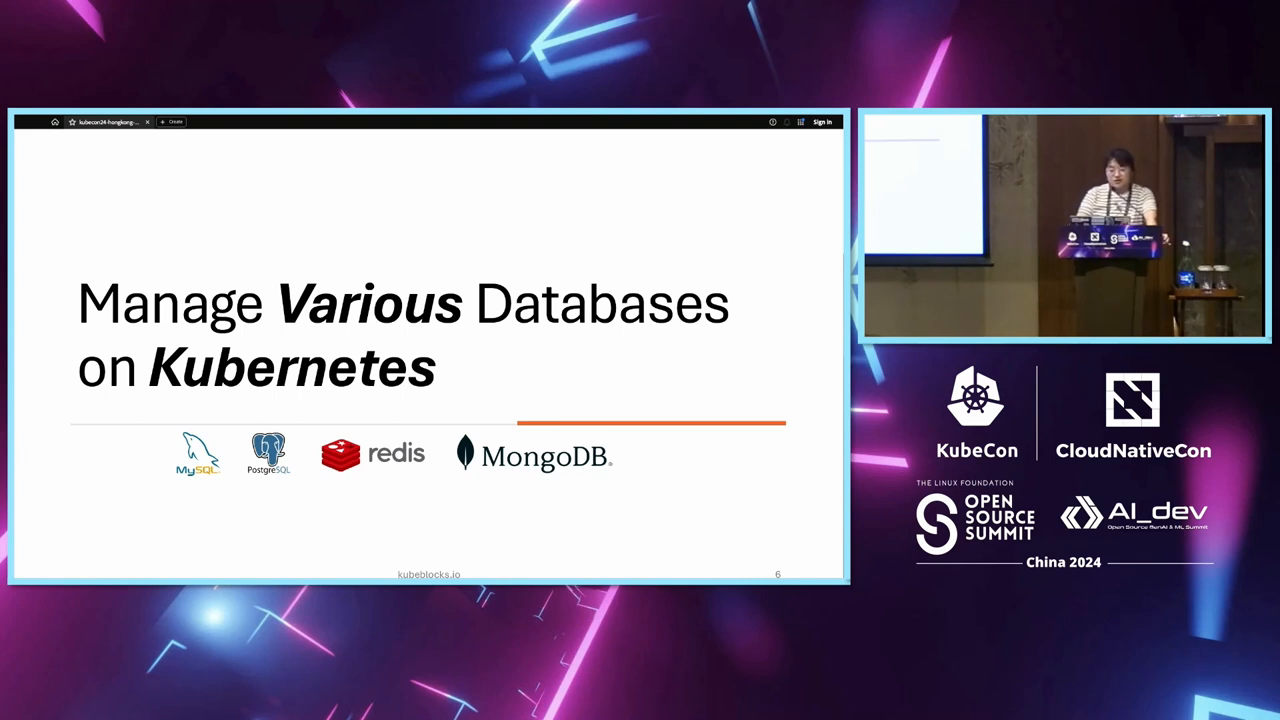
key(Right)
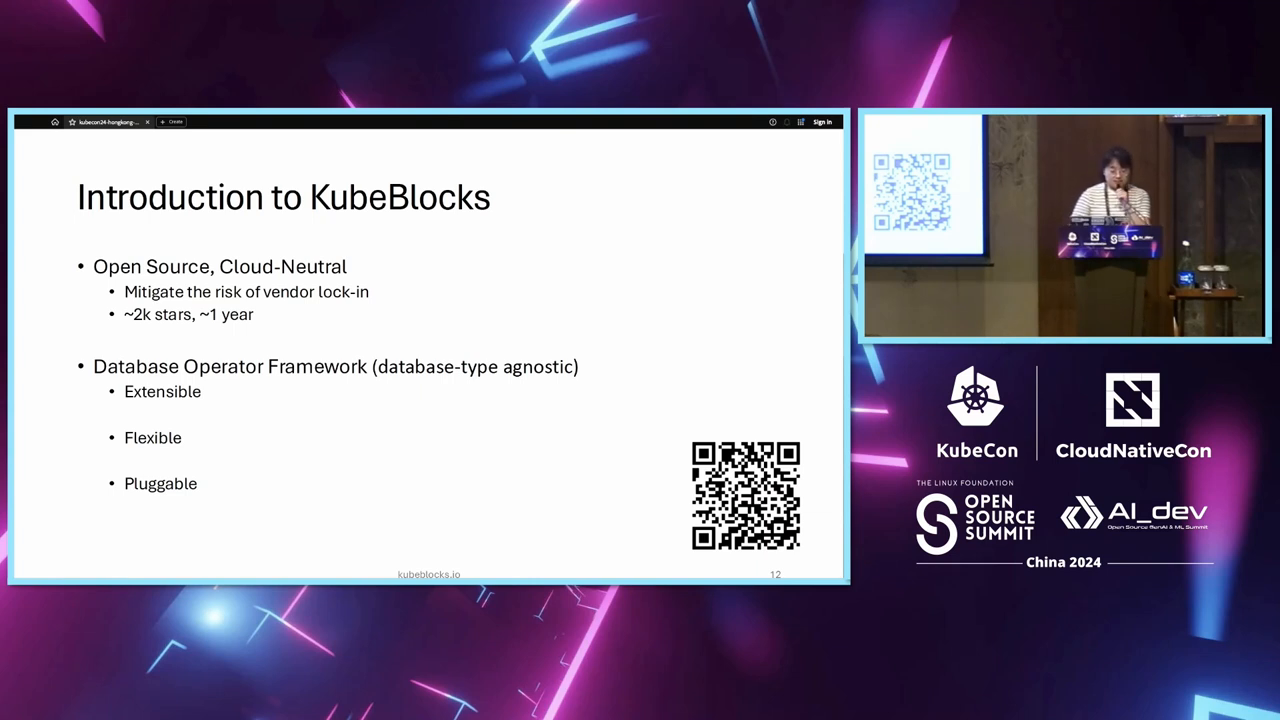
key(Right)
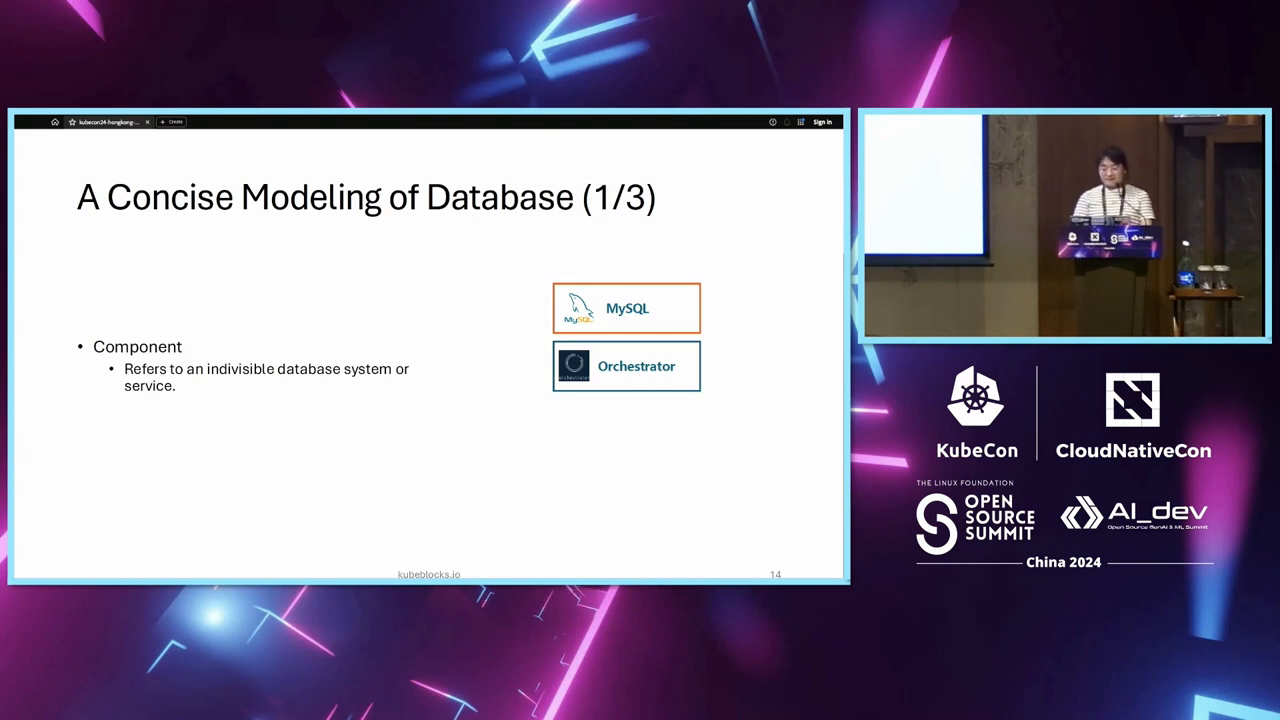
key(Right)
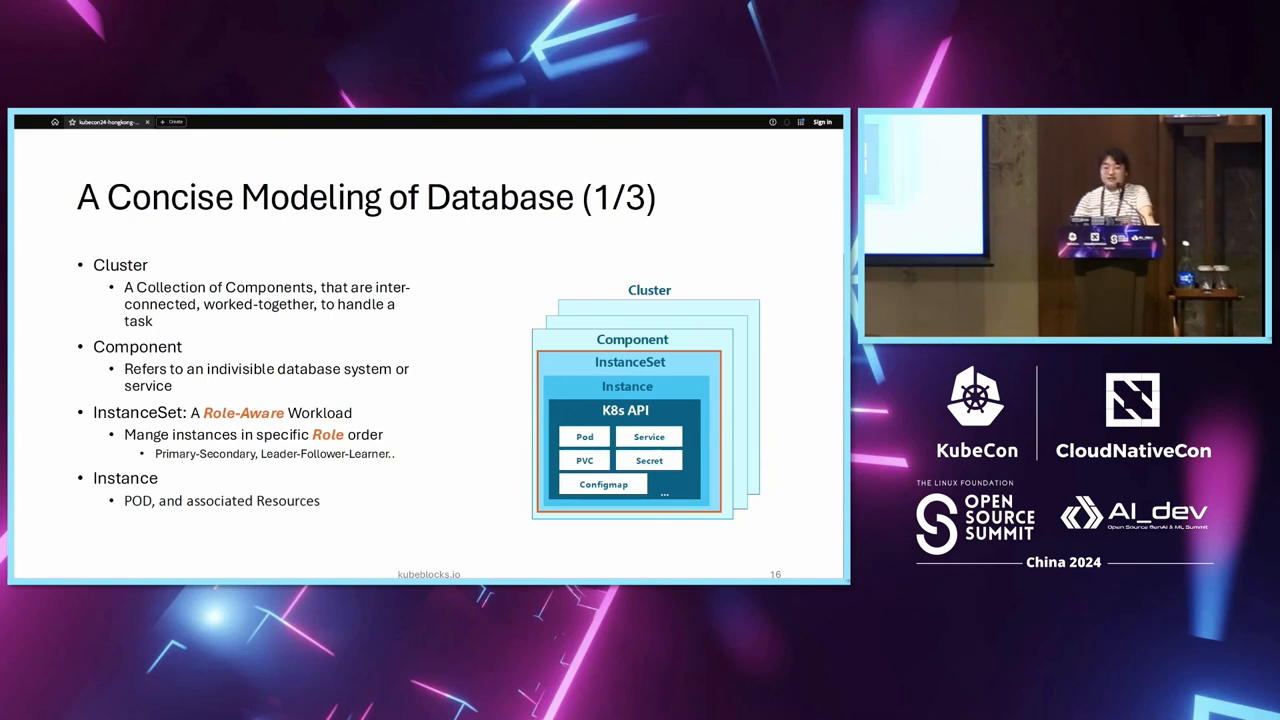
key(right)
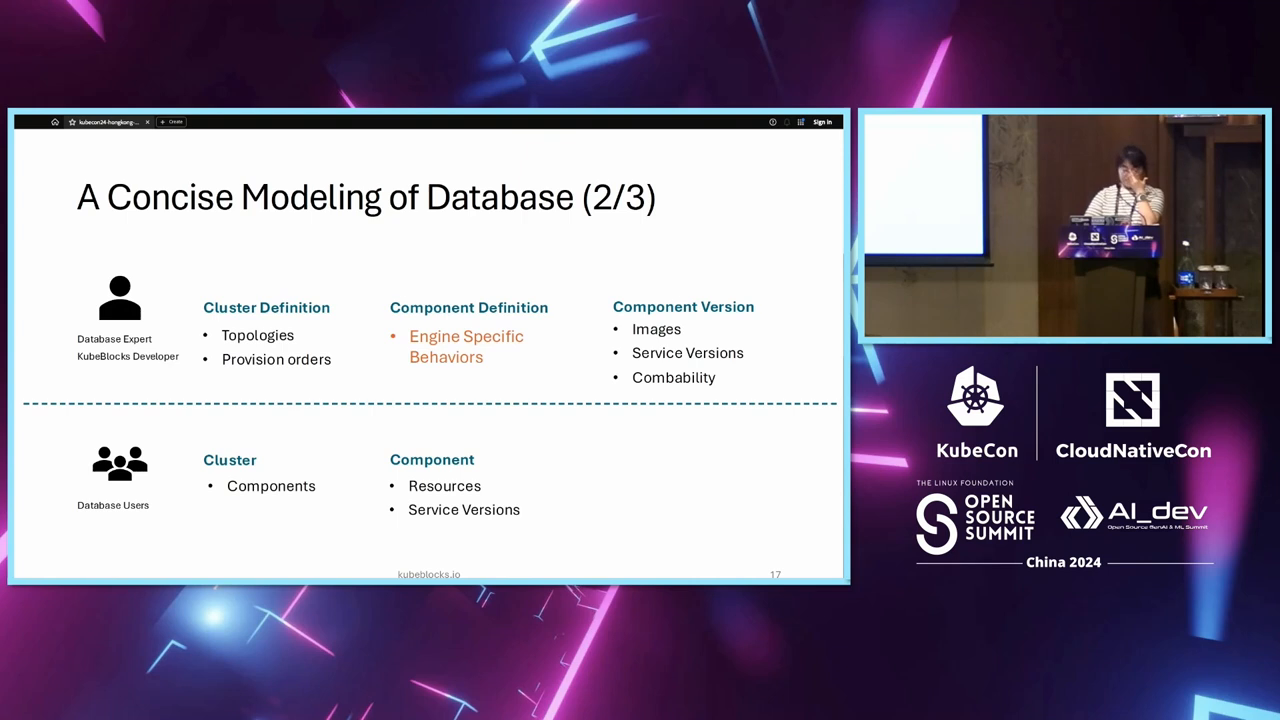
key(right)
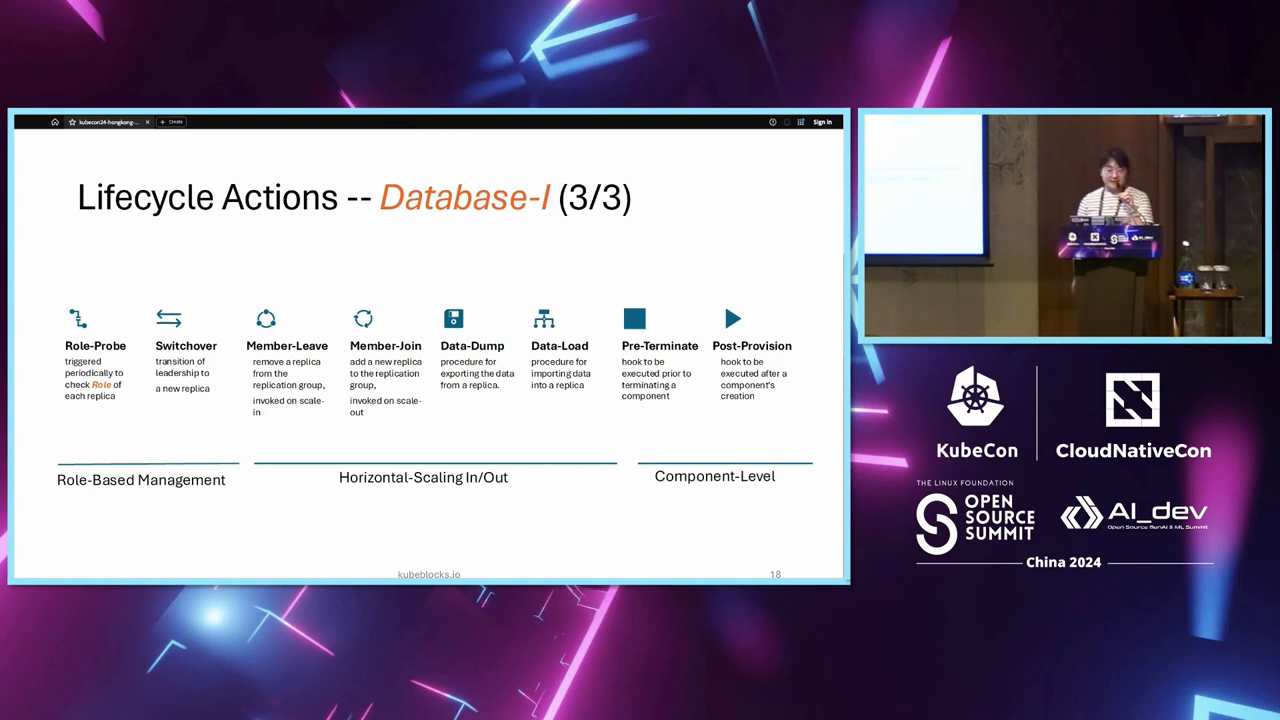
key(right)
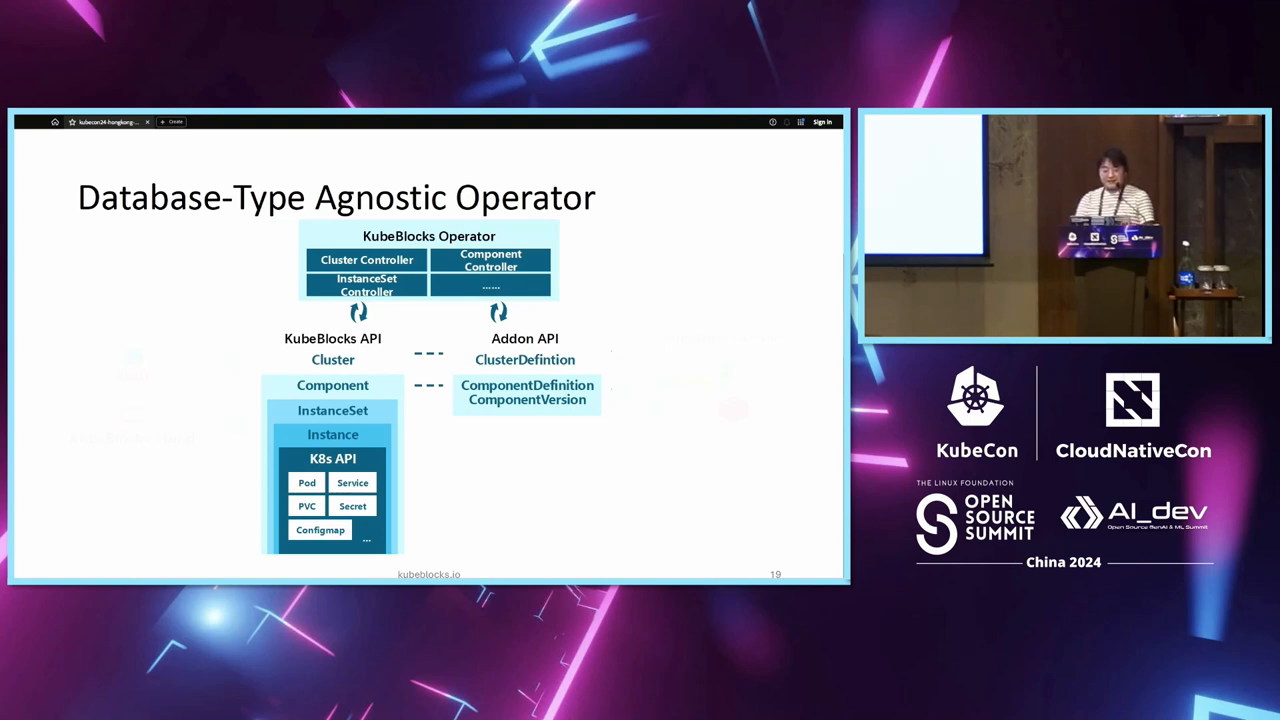
key(Right)
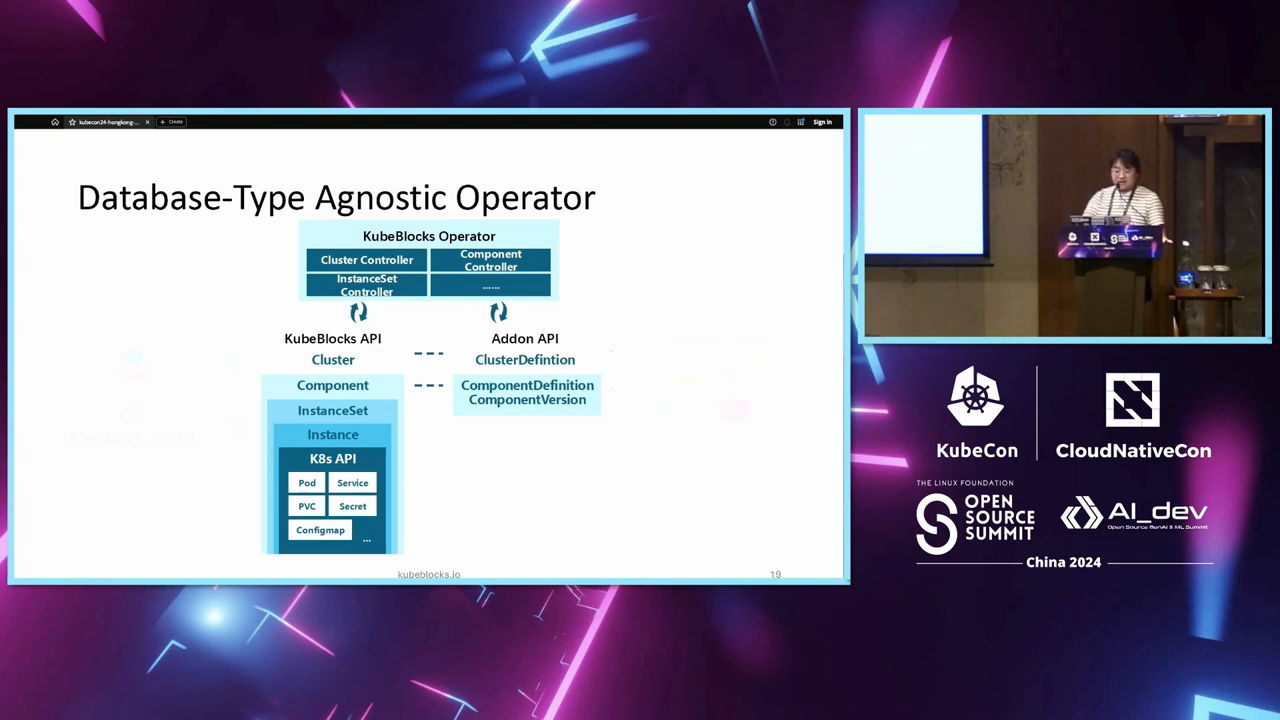
key(Right)
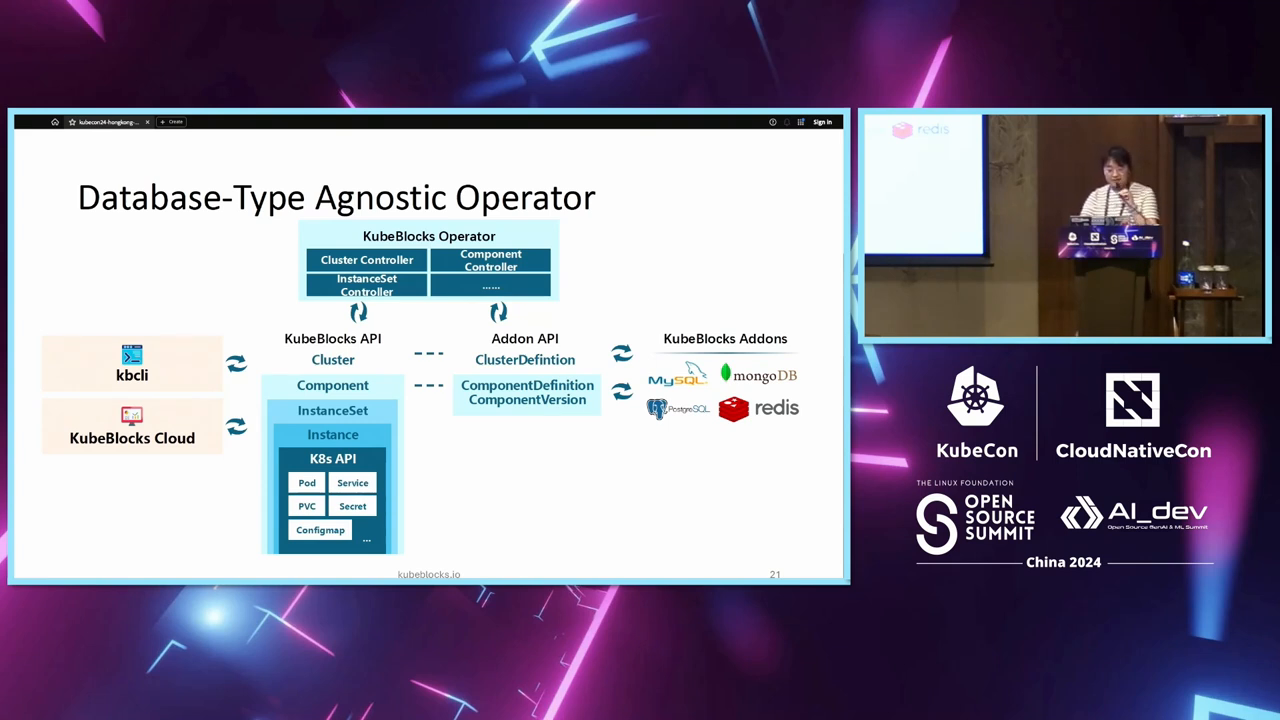
key(Right)
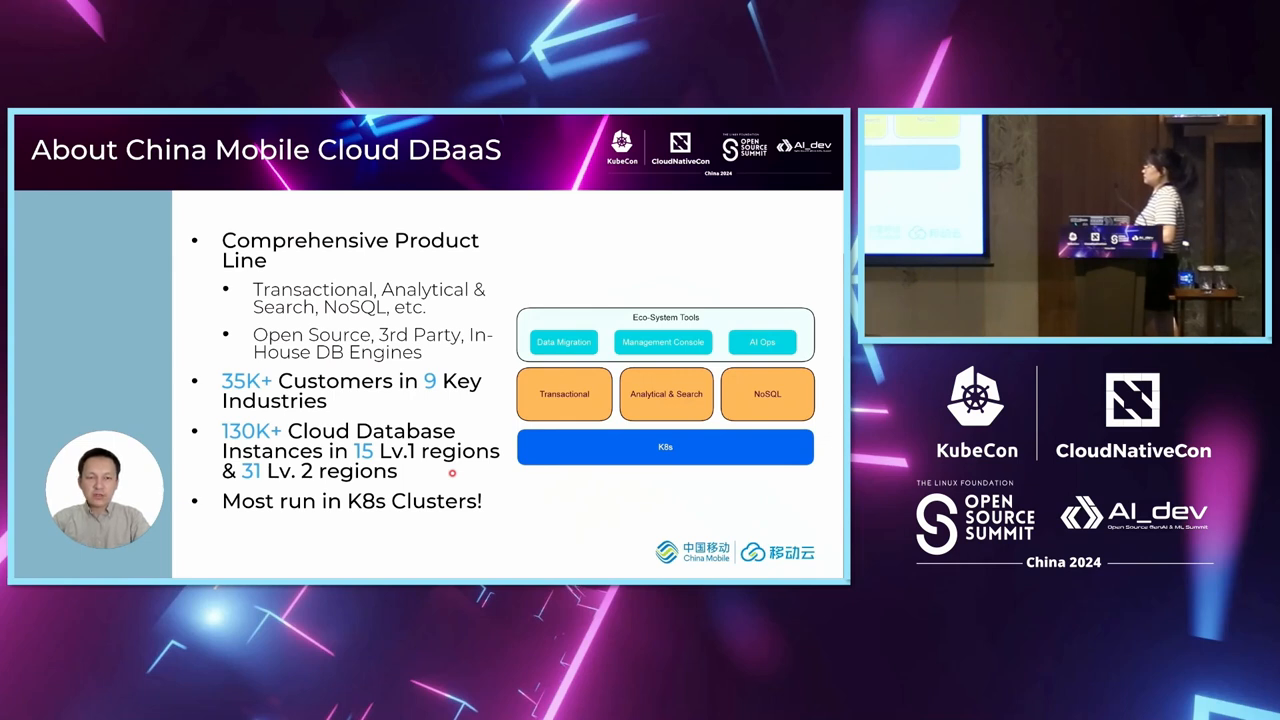
mouse_move(618, 375)
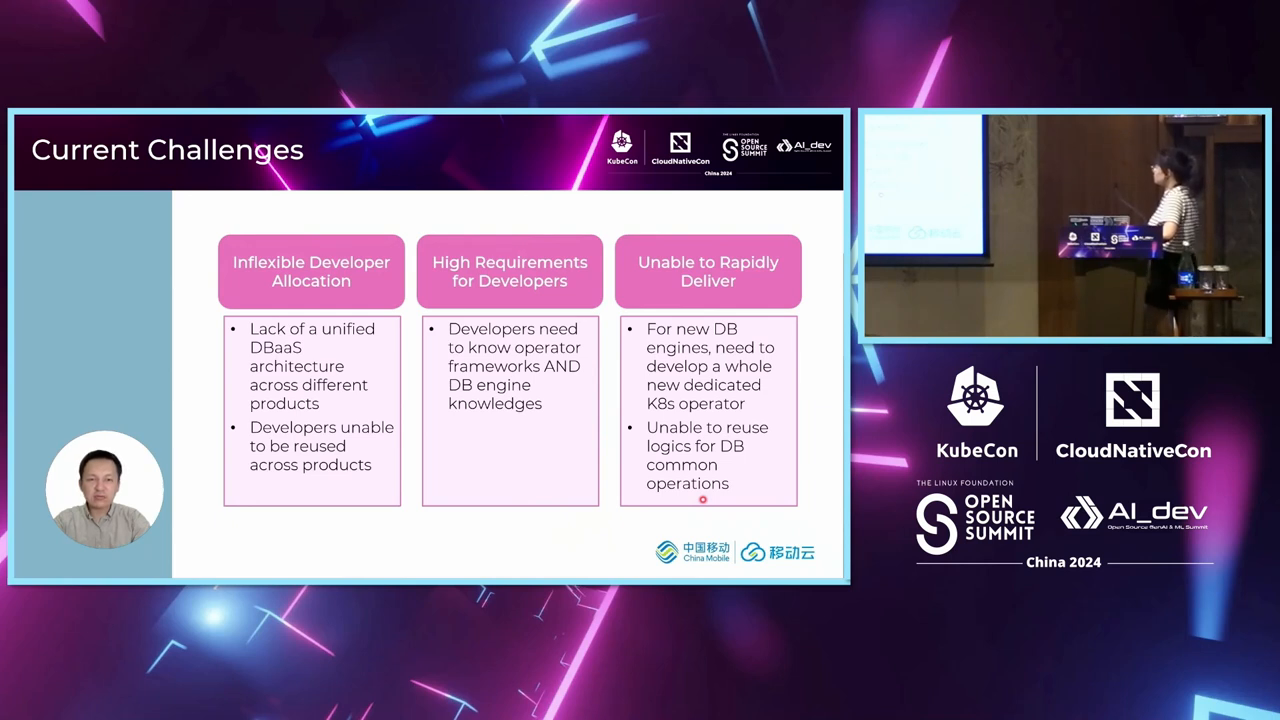
key(Right)
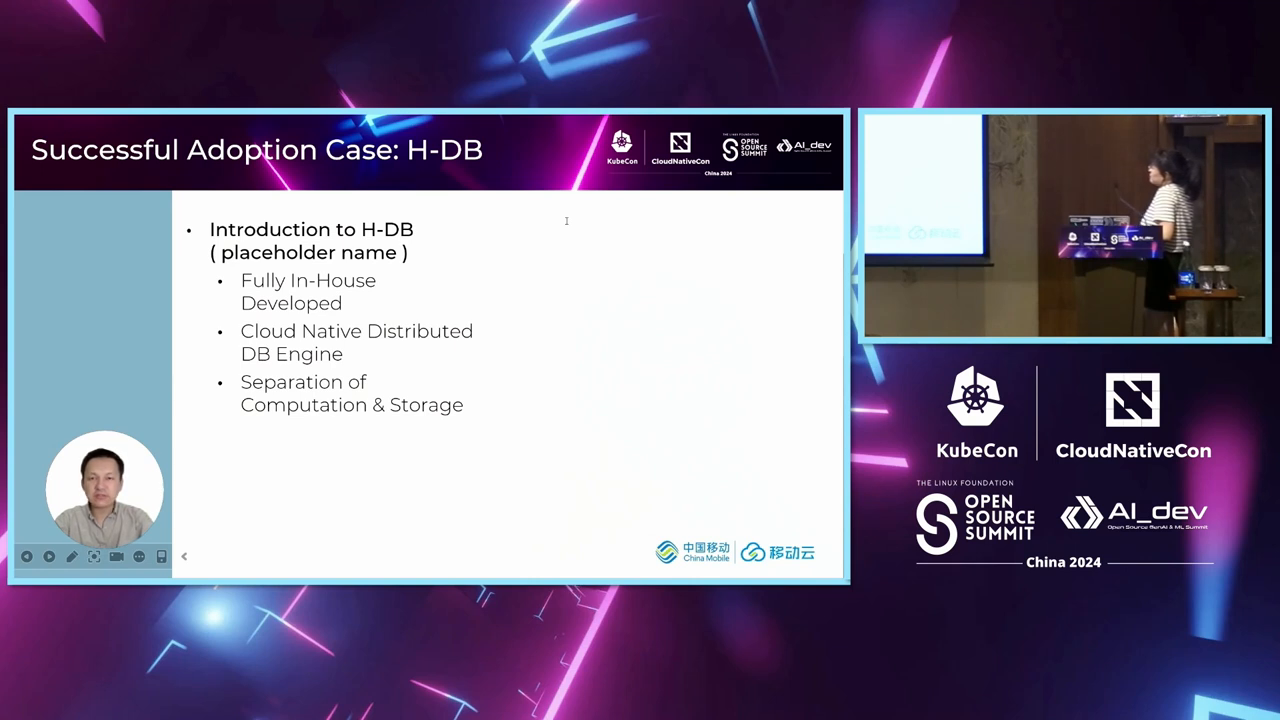
mouse_move(493, 221)
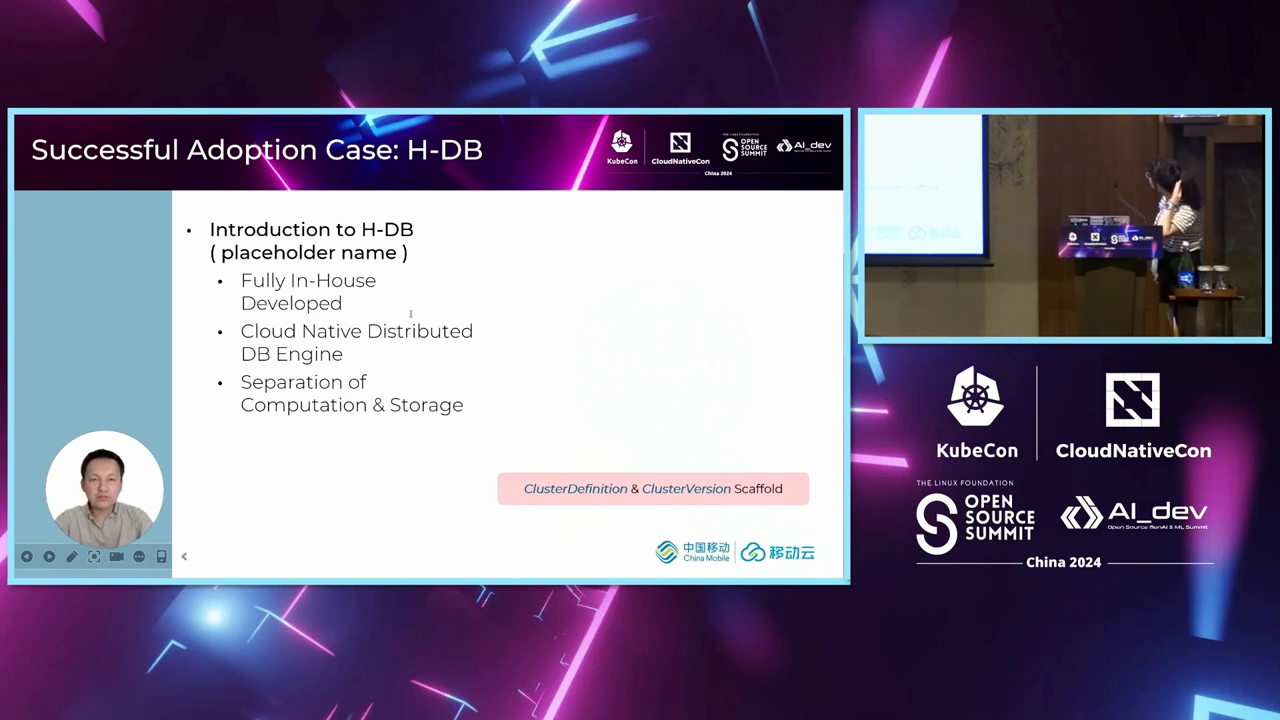
mouse_move(517, 314)
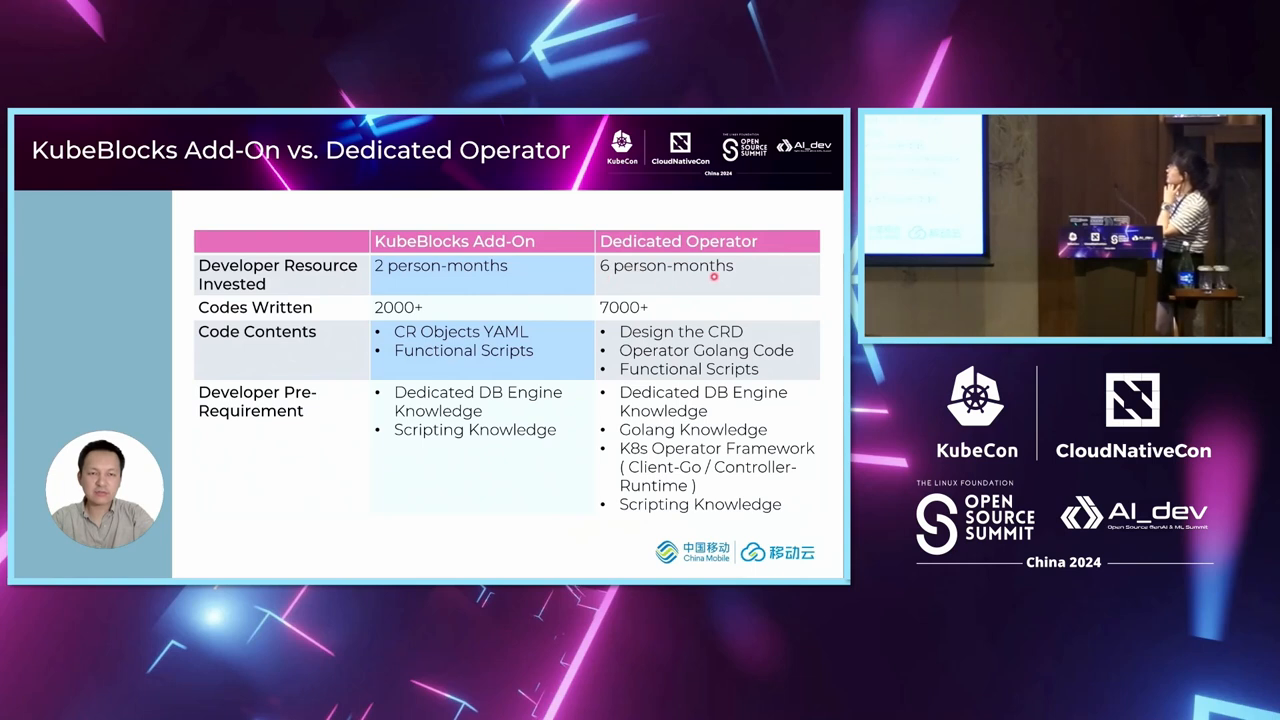
mouse_move(300, 317)
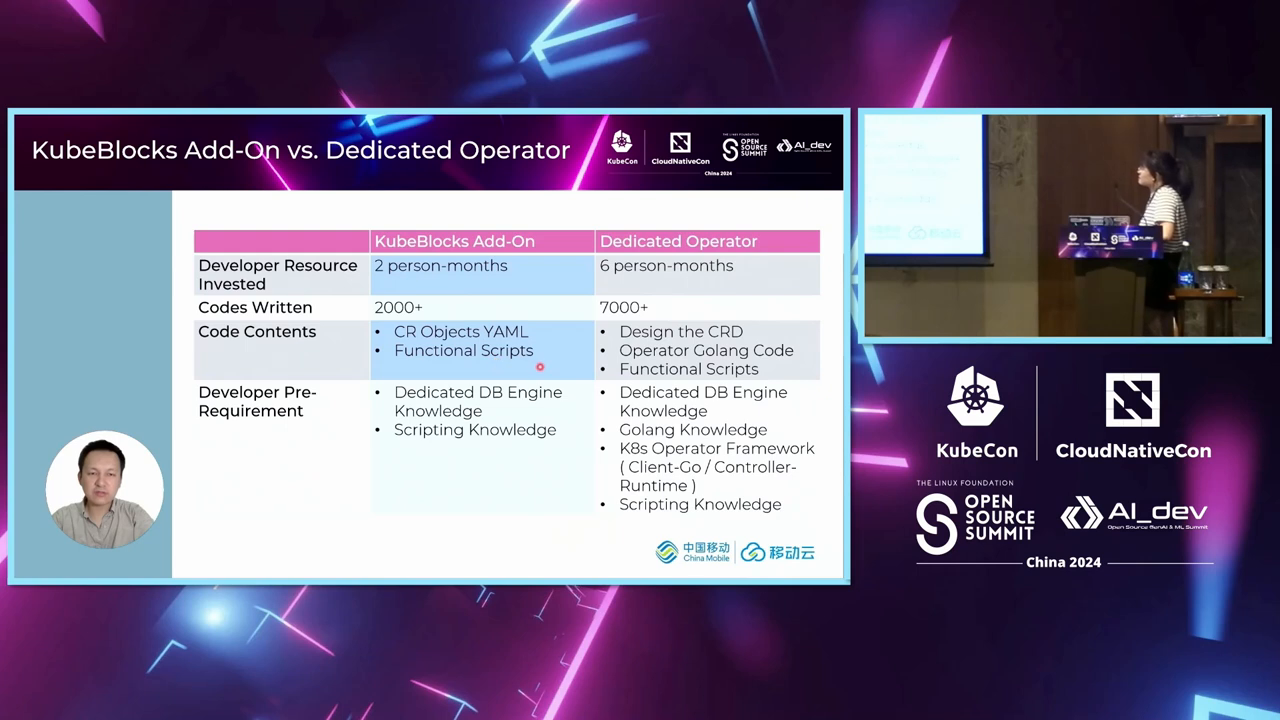
mouse_move(639, 347)
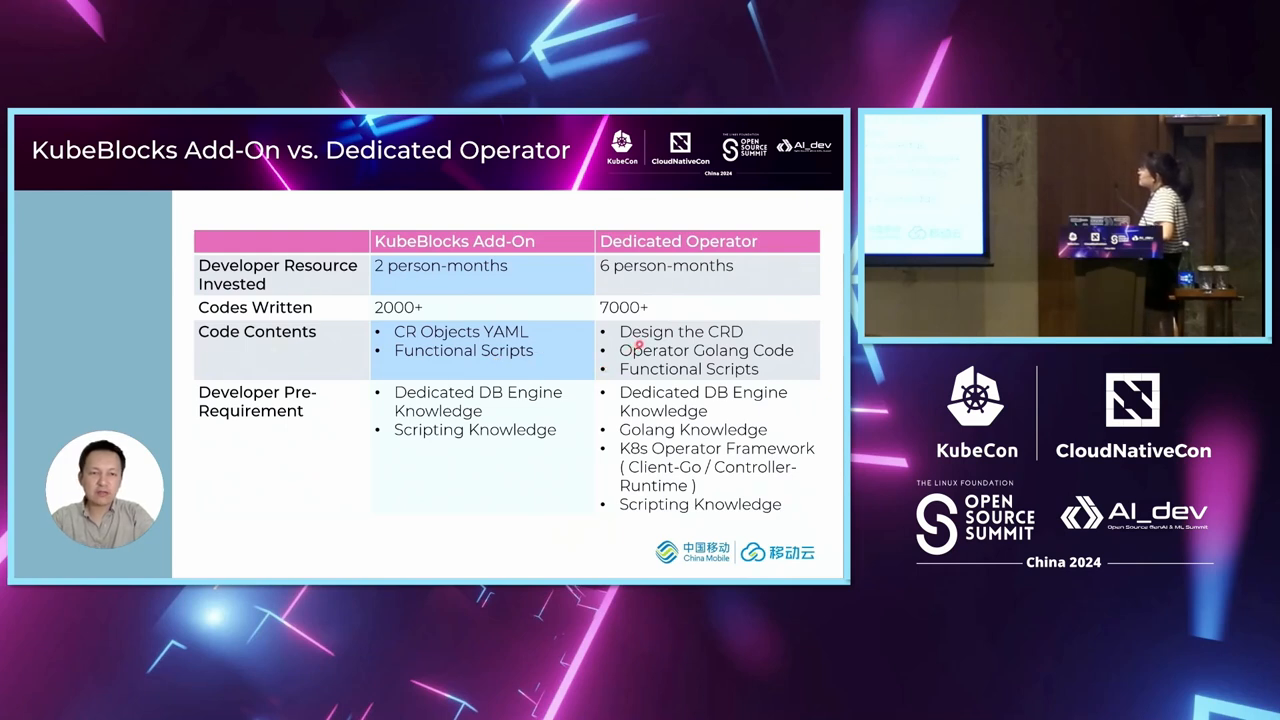